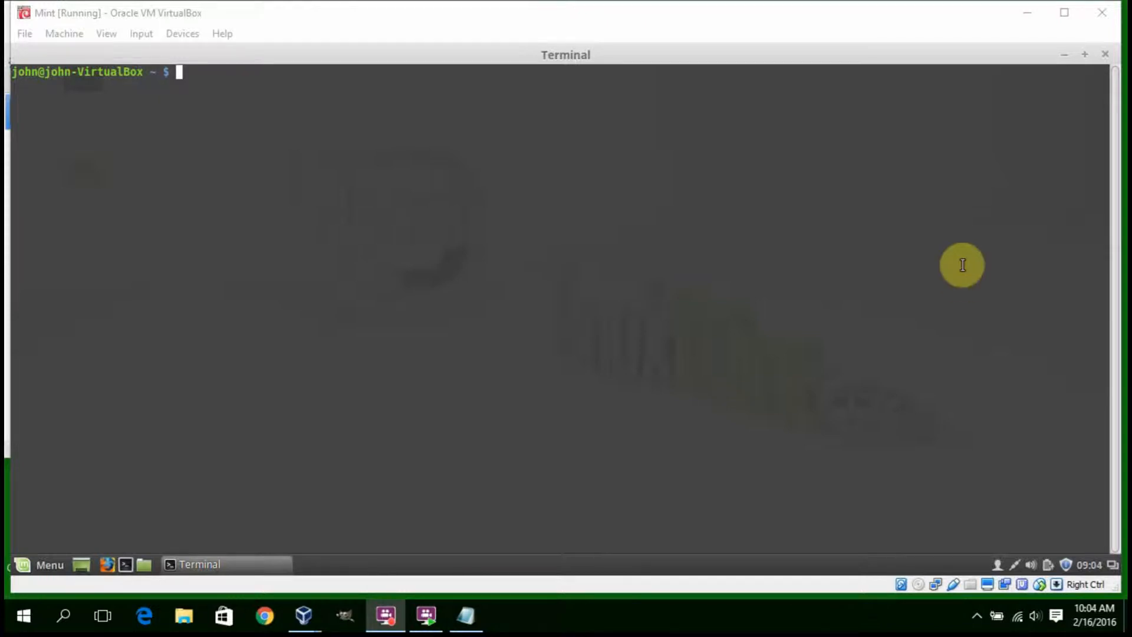
mouse_move(252, 107)
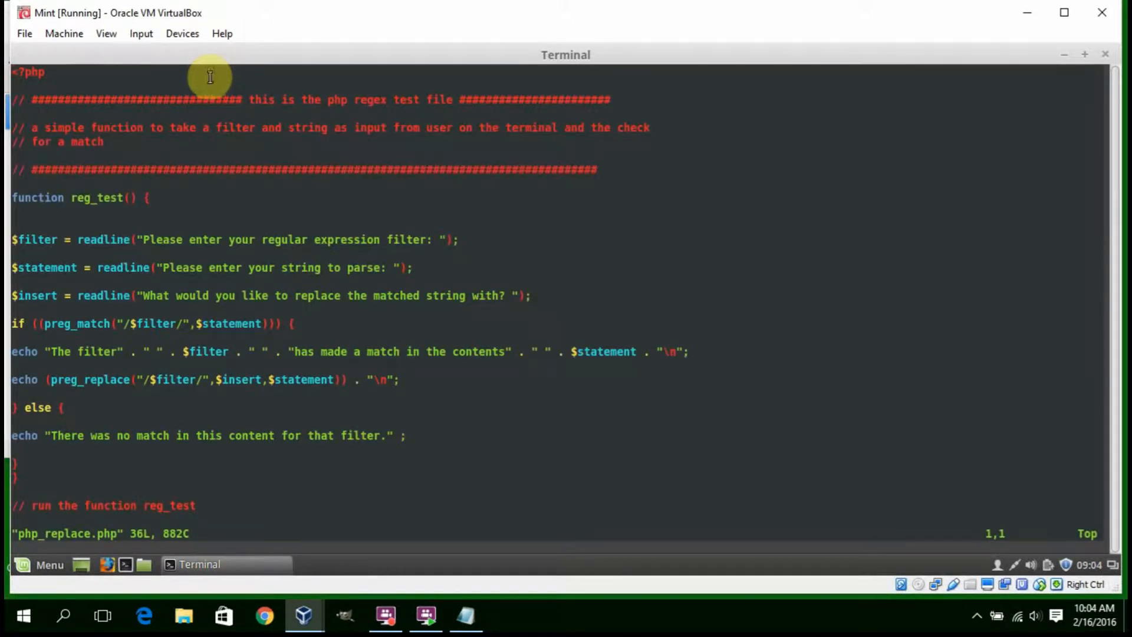
mouse_move(201, 178)
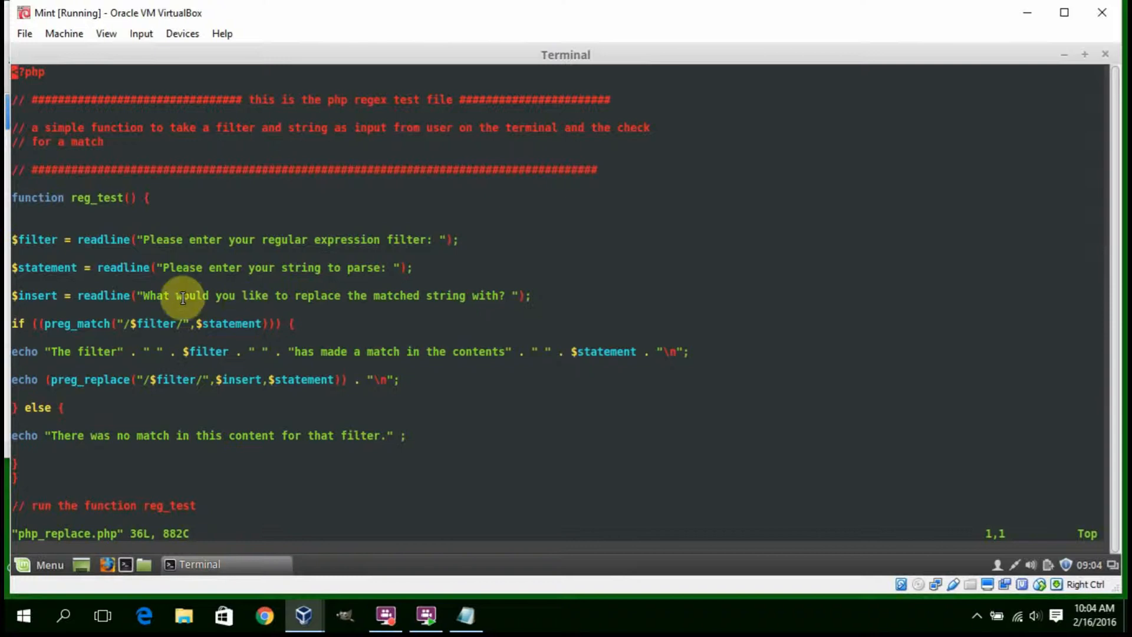
mouse_move(105, 442)
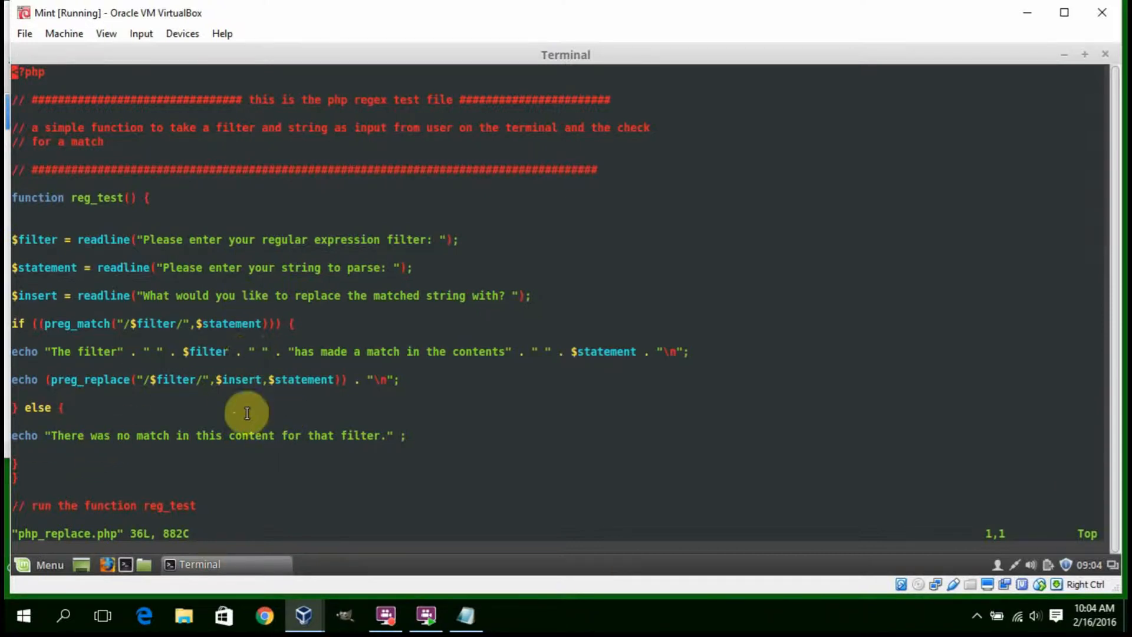
mouse_move(226, 414)
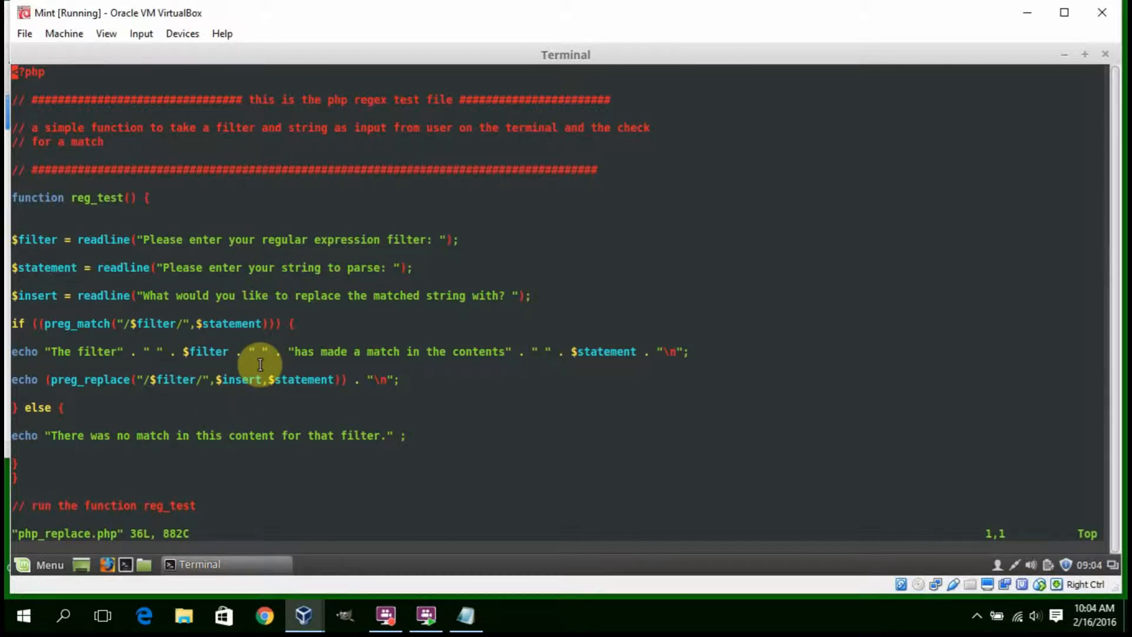
mouse_move(208, 267)
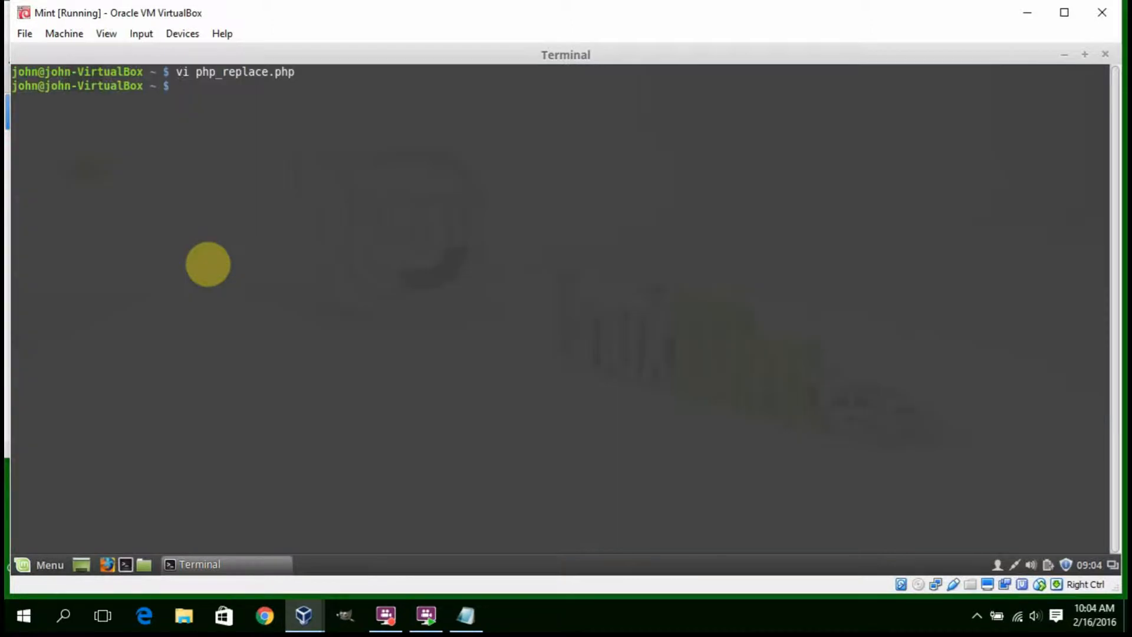
Run php php_replace.php with greedy filter 9+ on 9999 and replacement nine., printing nine.
text(php php)
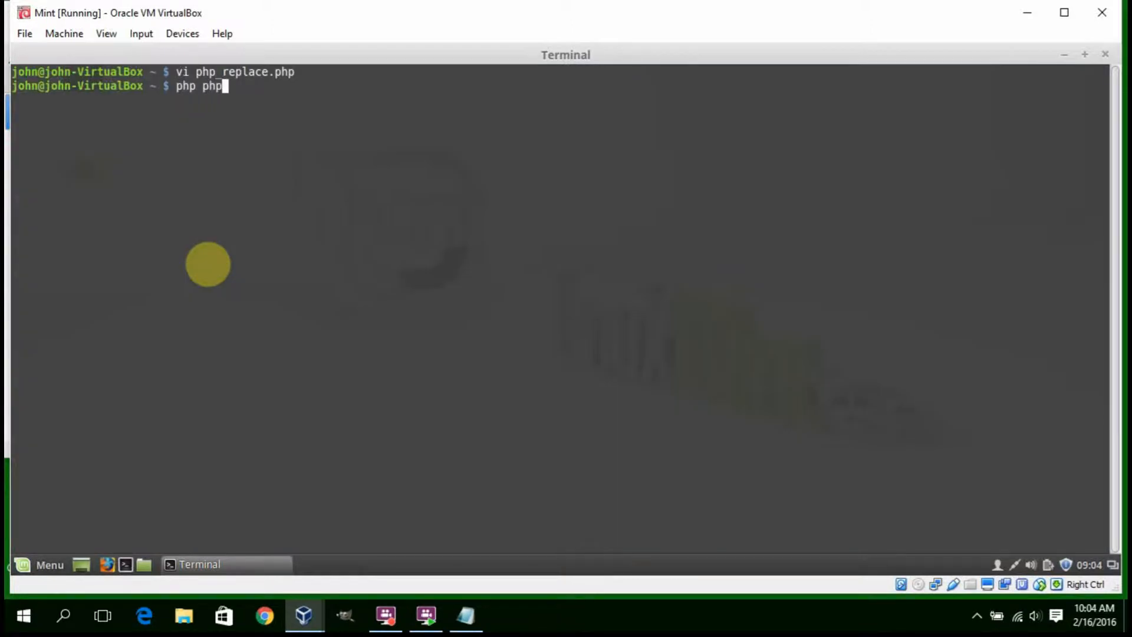
text(_replace.php)
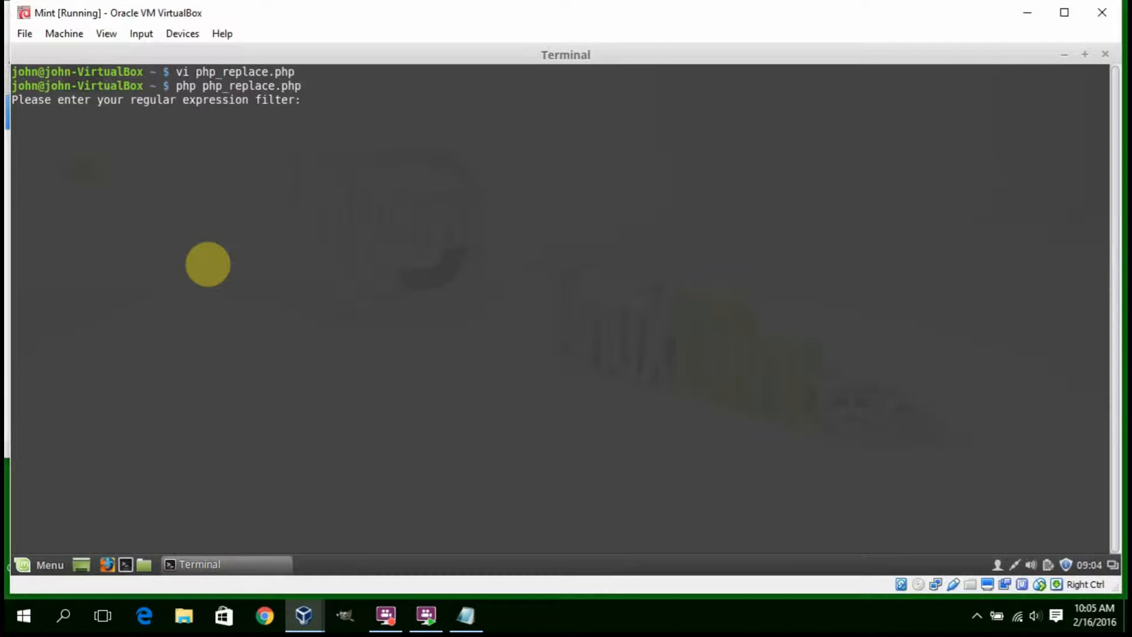
text(9)
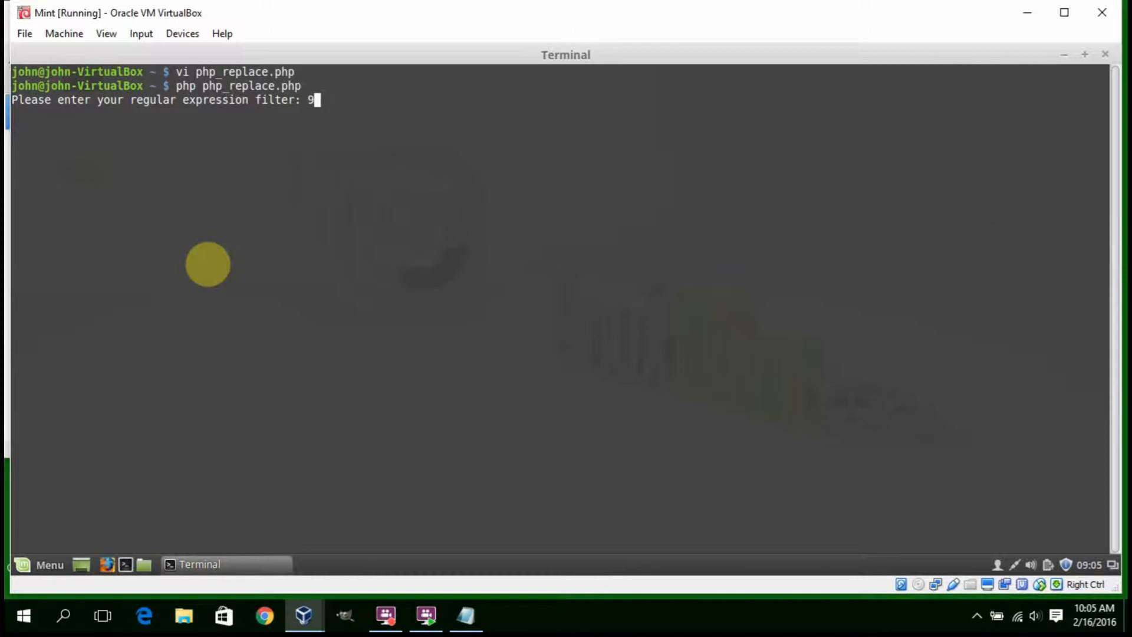
key(Return)
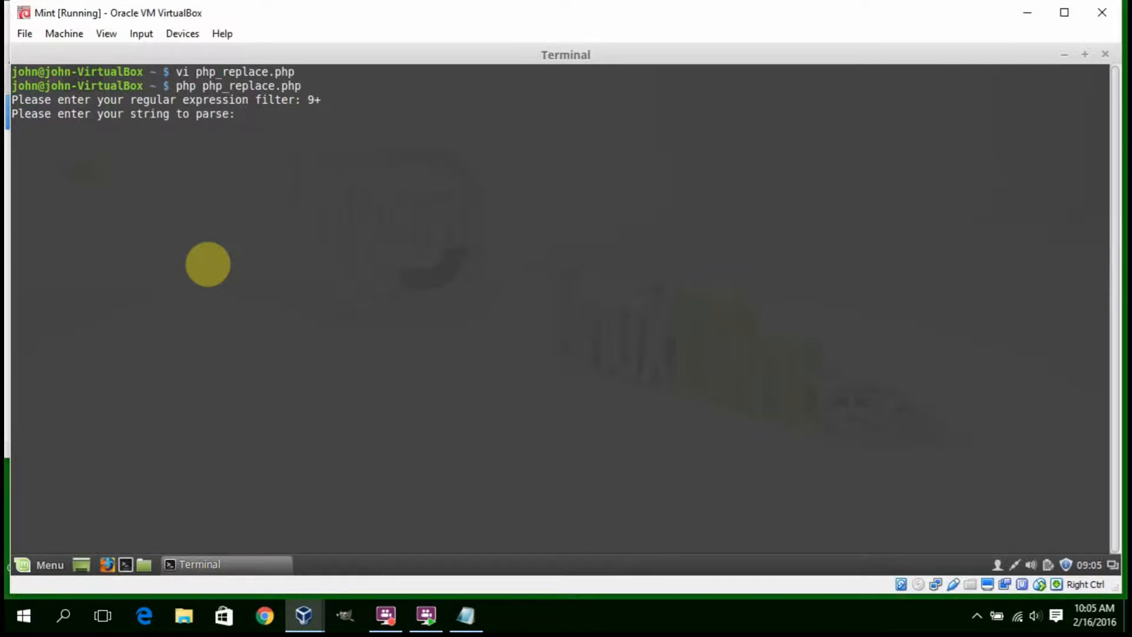
text(9999)
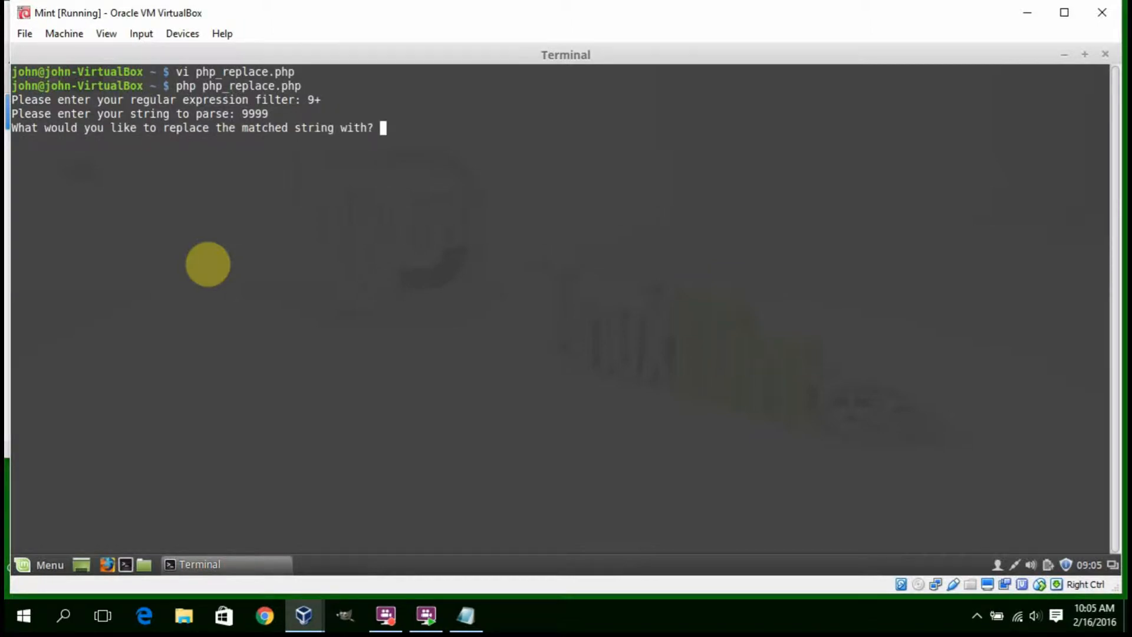
text(nine.)
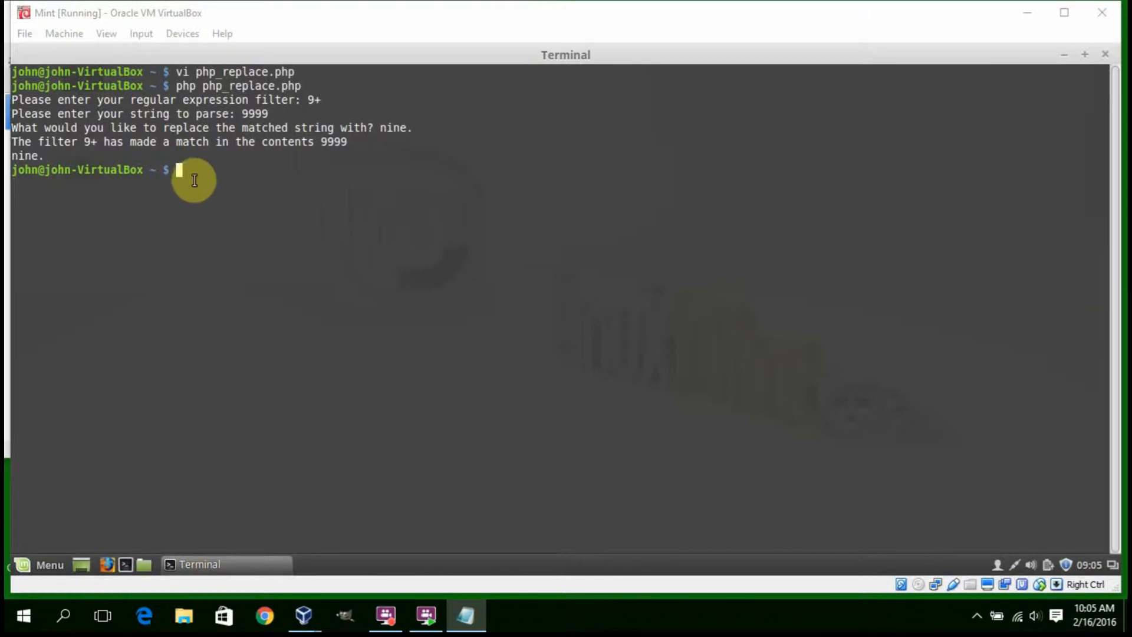
Rerun php_replace.php with lazy filter 9+? on 9999 and nine., printing nine.nine.nine.nine.
text(php php_replace.php)
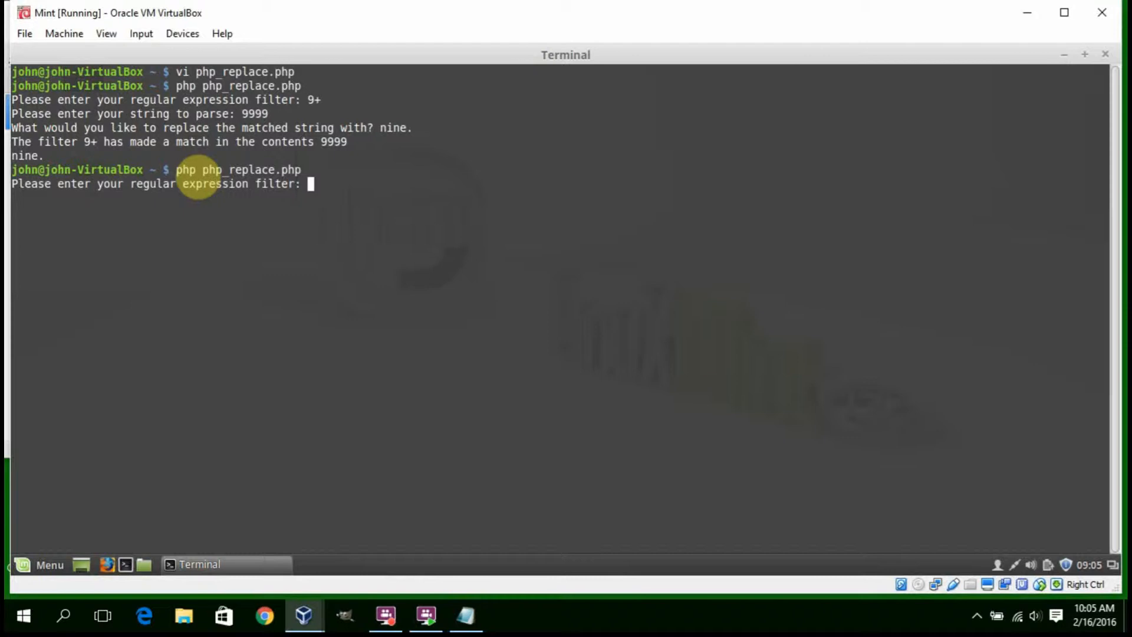
text(9)
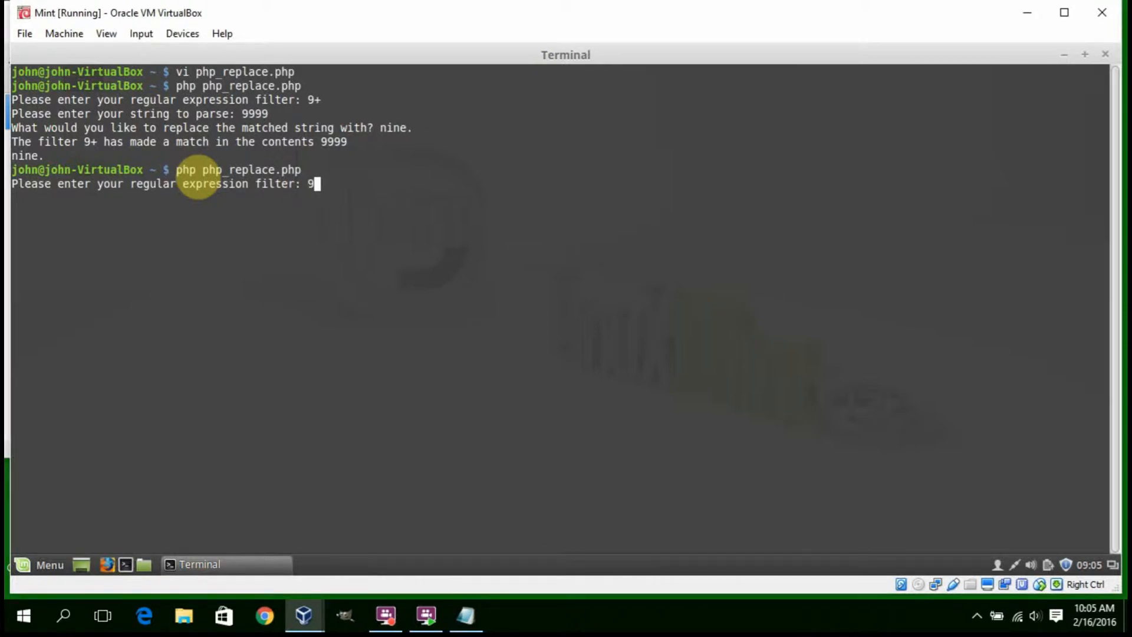
text(+)
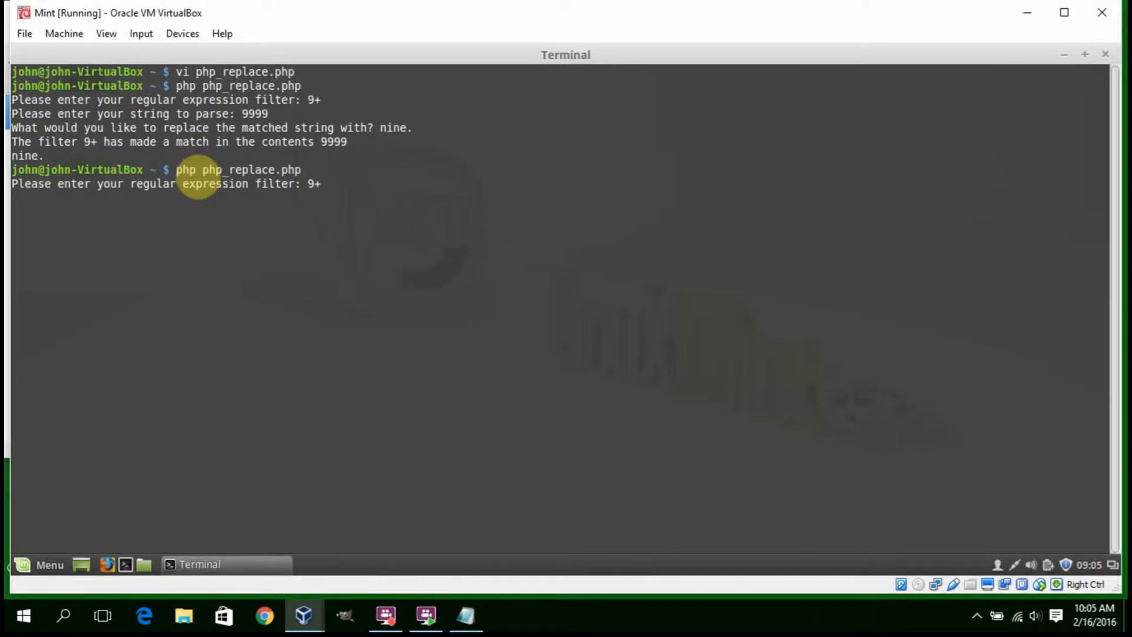
text(?)
text(9999)
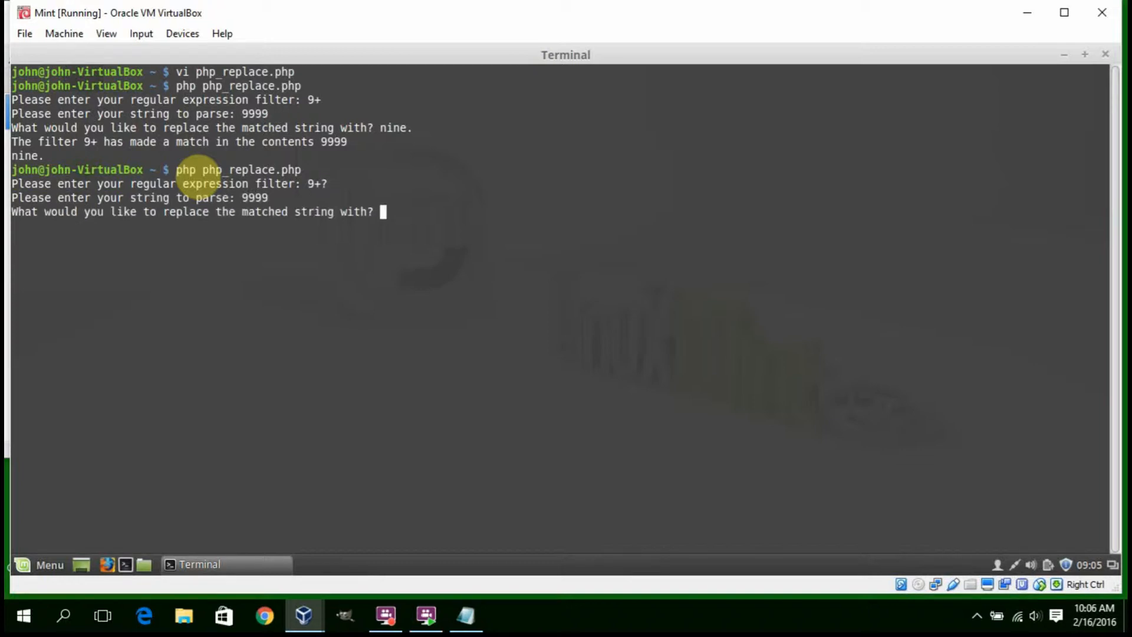
text(nine.)
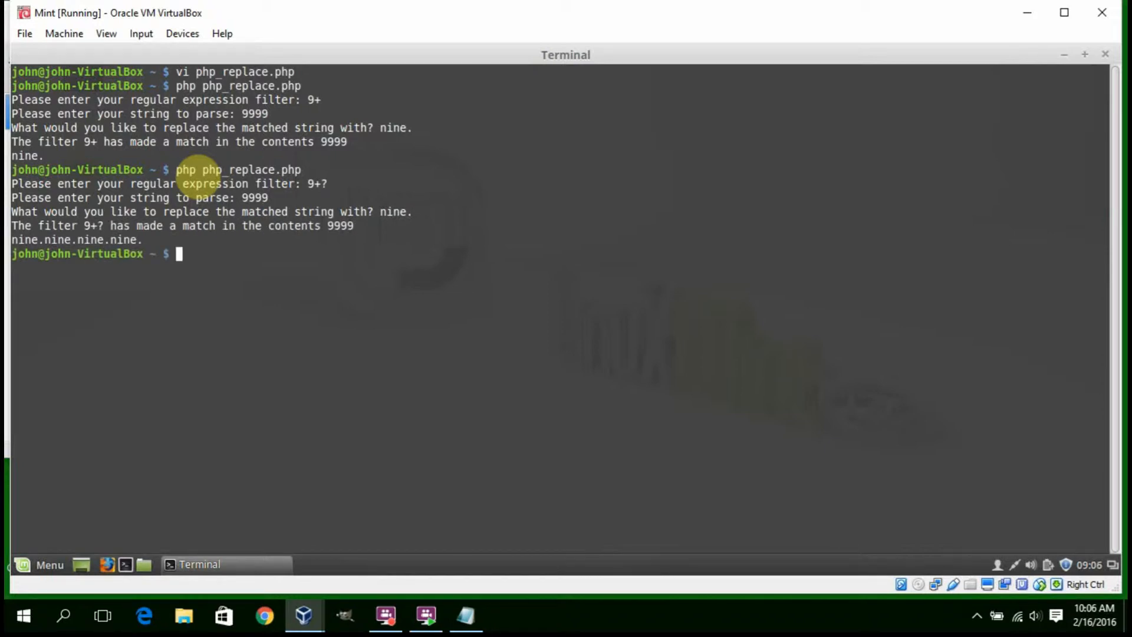
mouse_move(111, 267)
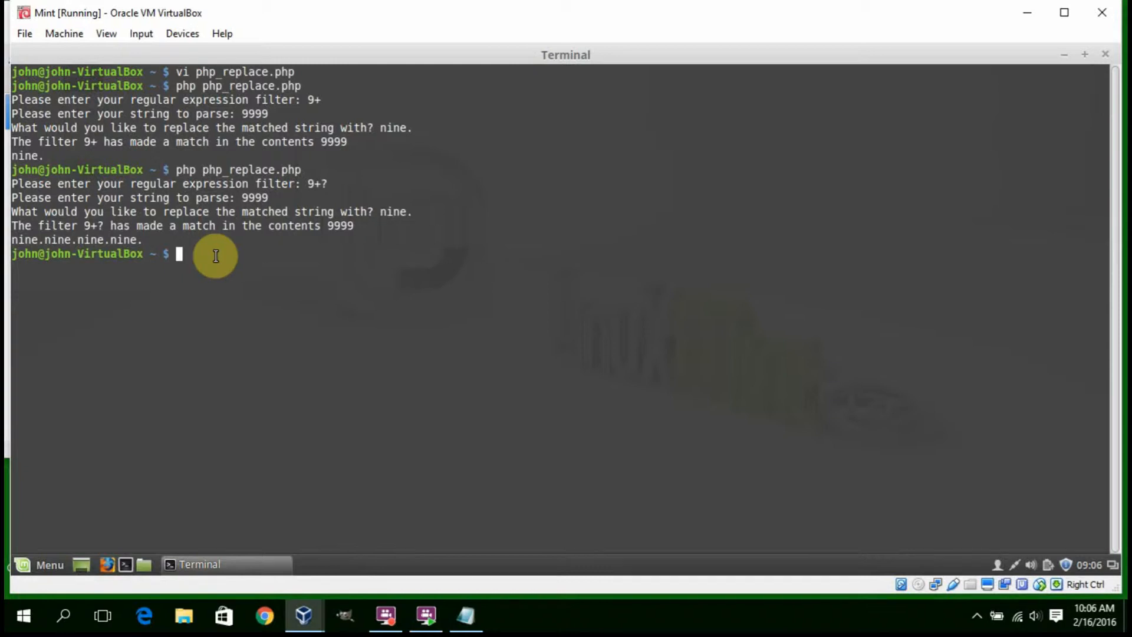
mouse_move(214, 256)
text(php php_replace.php)
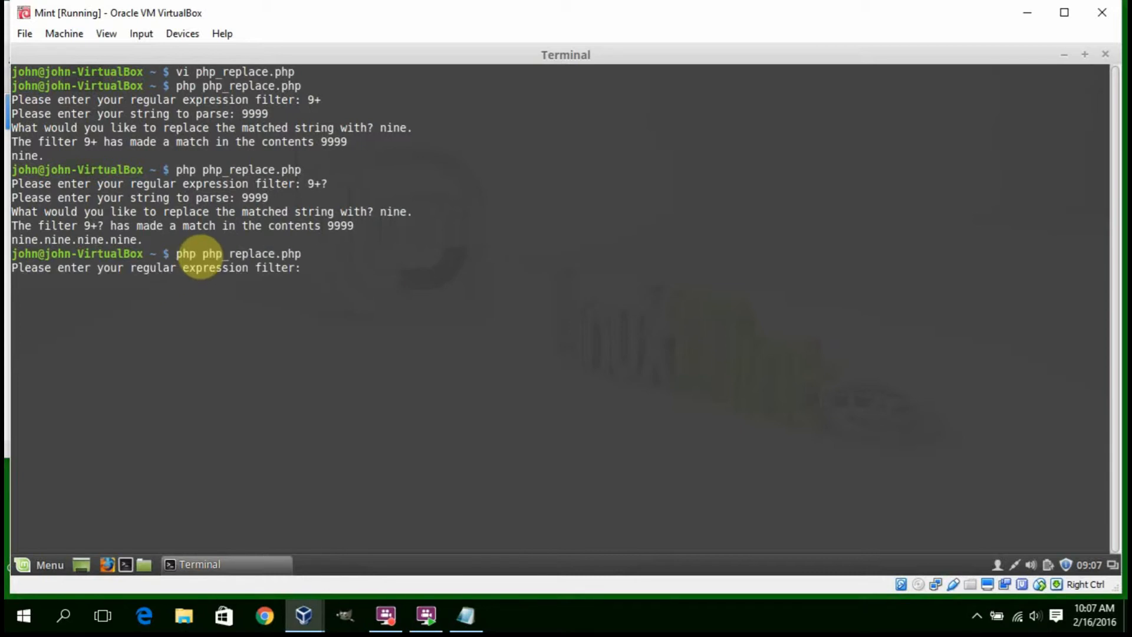
Run php_replace.php with lazy interval filter [0-9]{1,4}? on 9999 and replacement nine.
text([0-9])
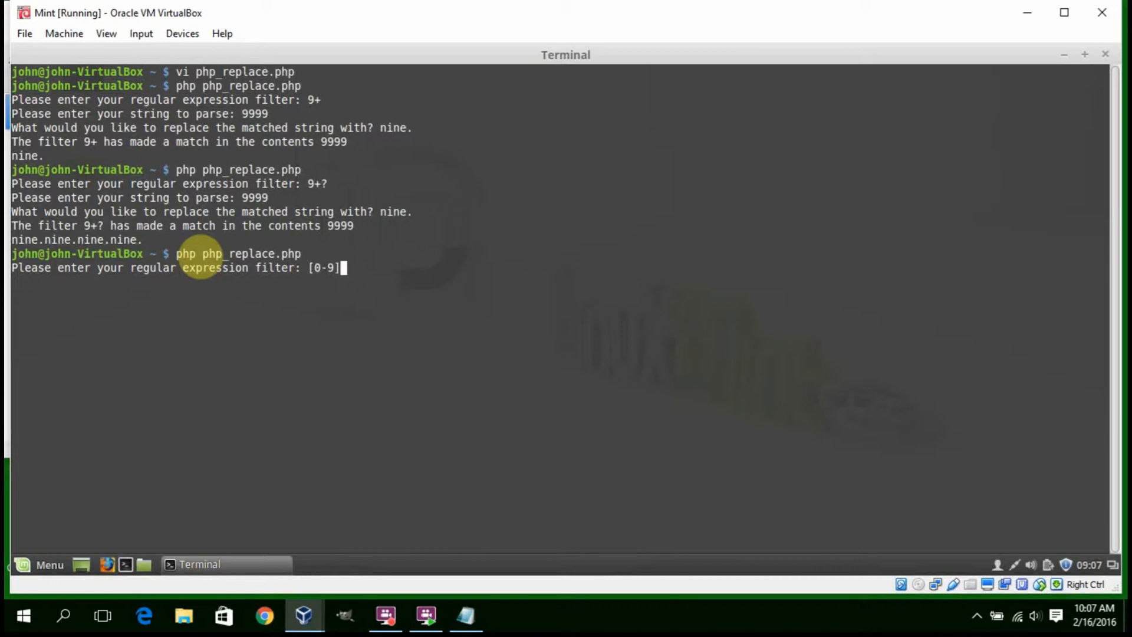
text({)
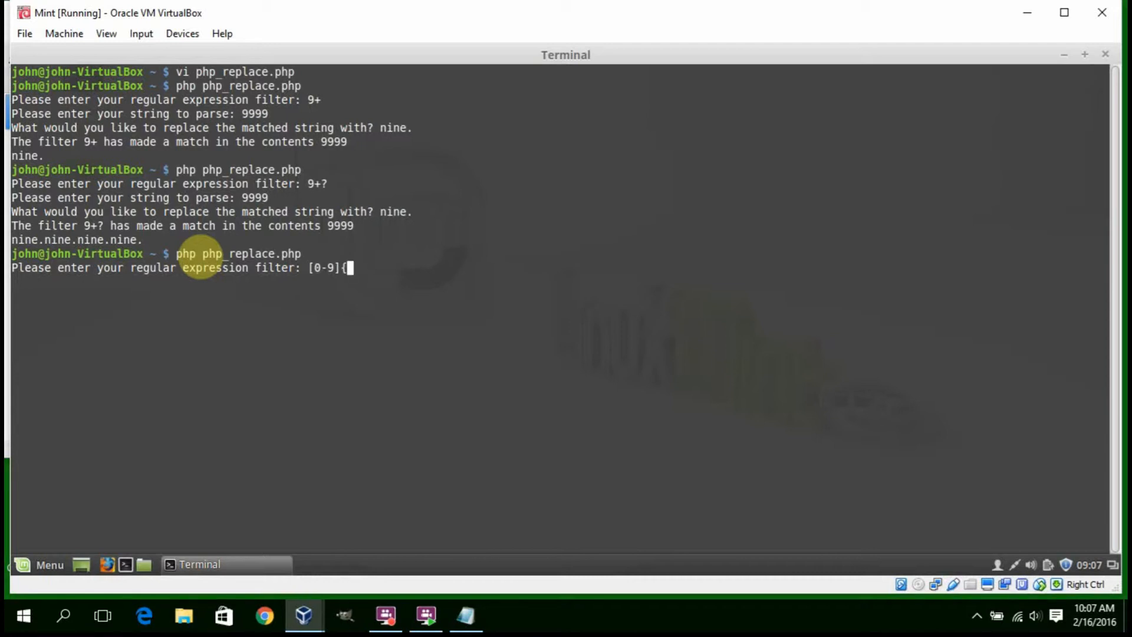
text(1,4)
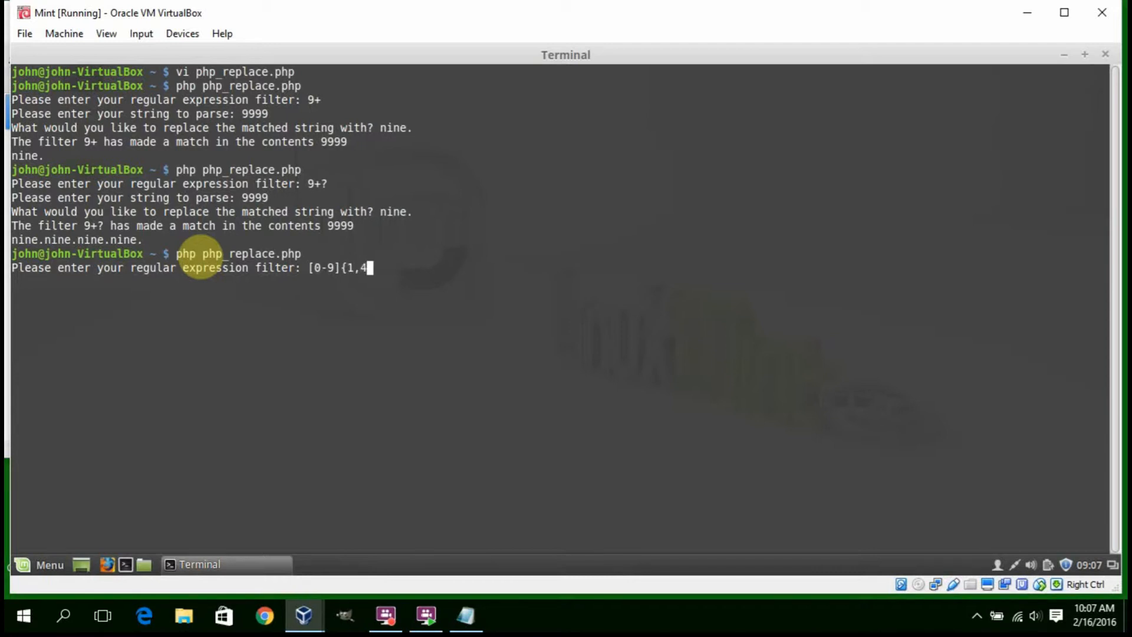
text(})
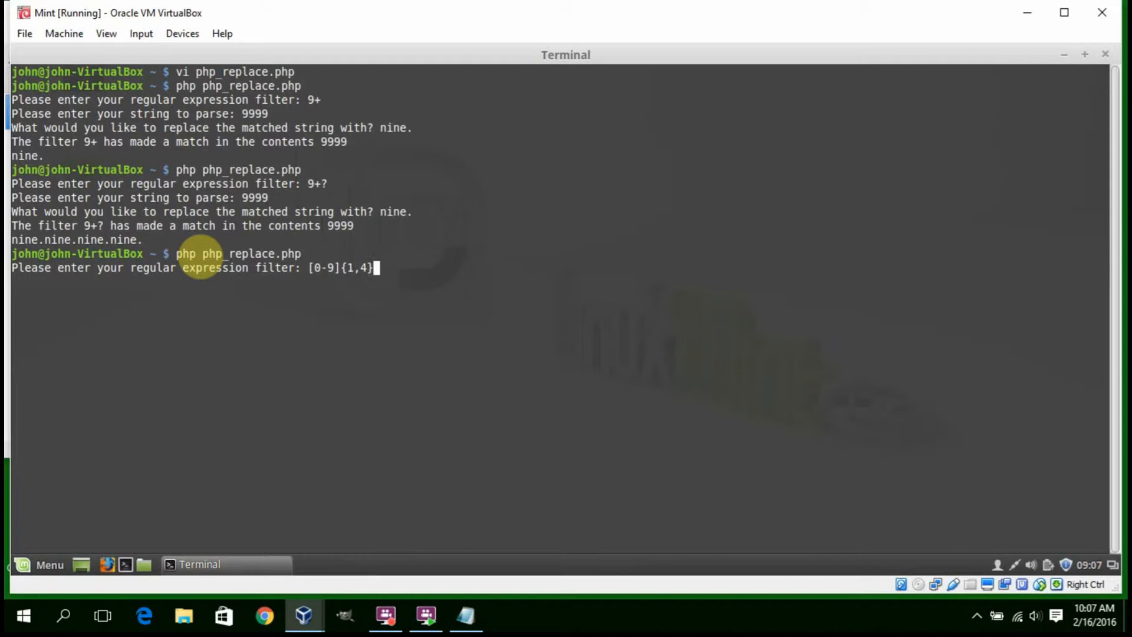
text(?)
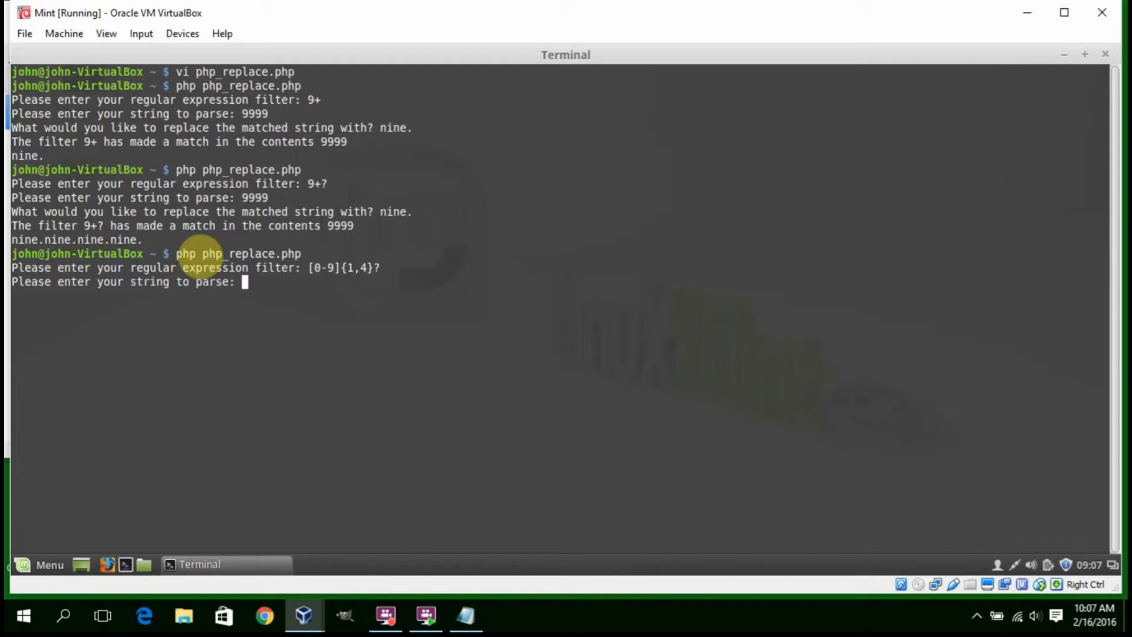
text(9999)
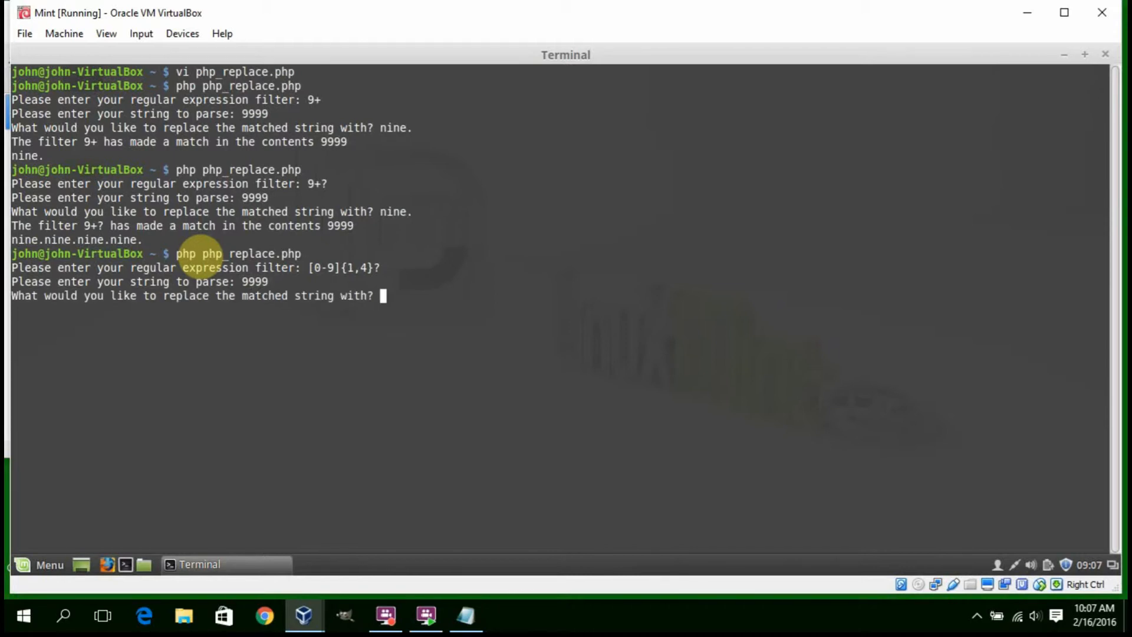
text(nine.)
text([0-)
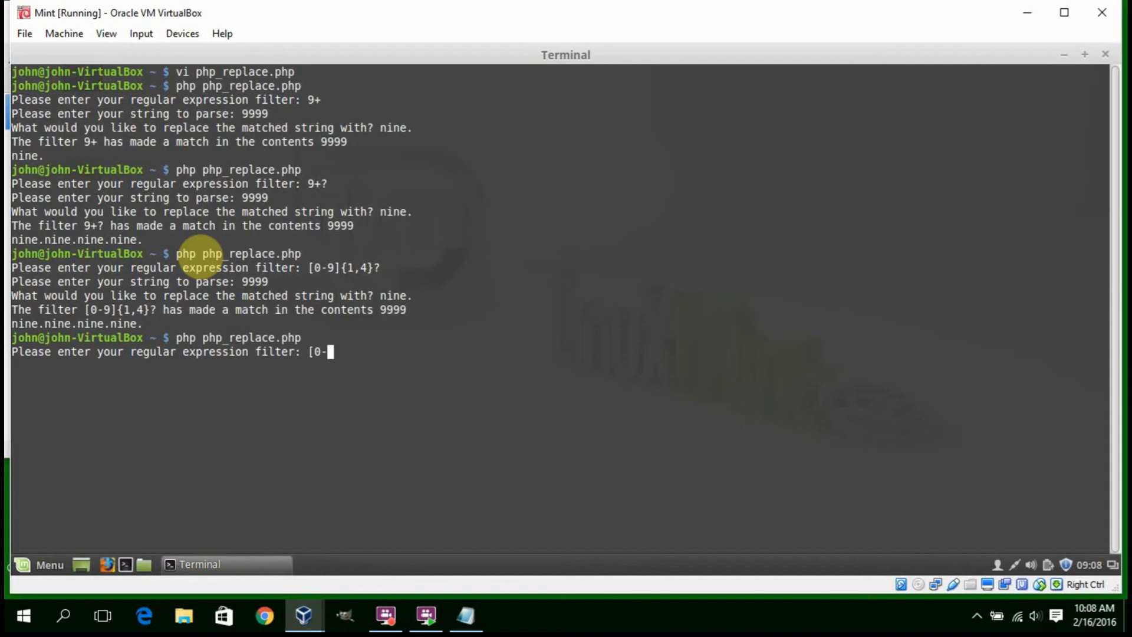
Enter the greedy interval filter [0-9]{1,4} and the string 9999 for a fourth run.
text(9])
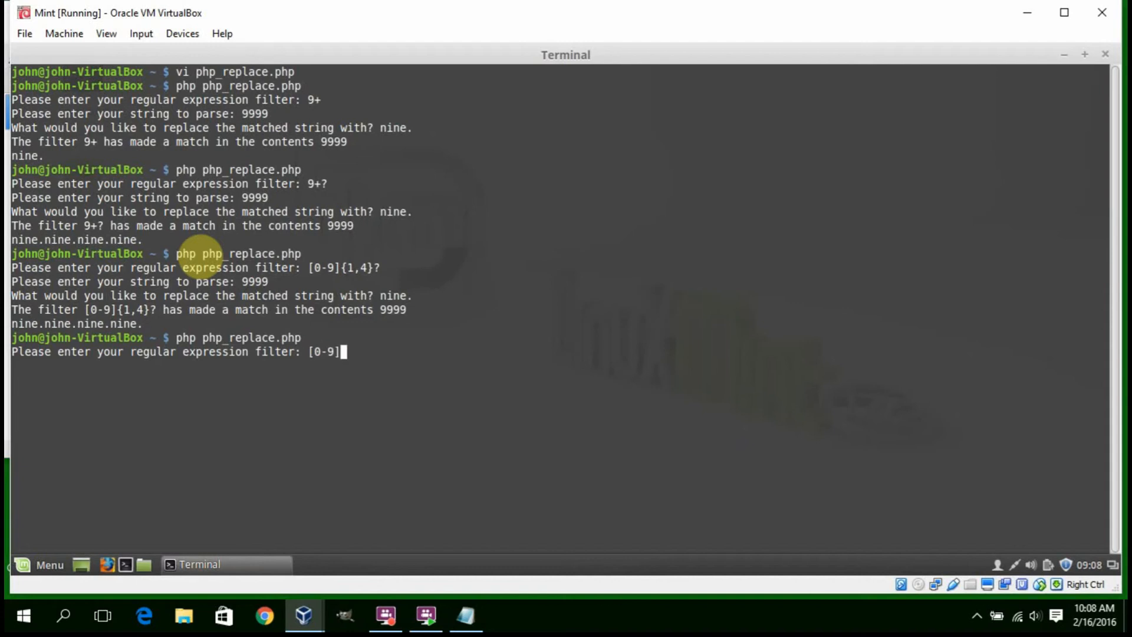
text({1,4)
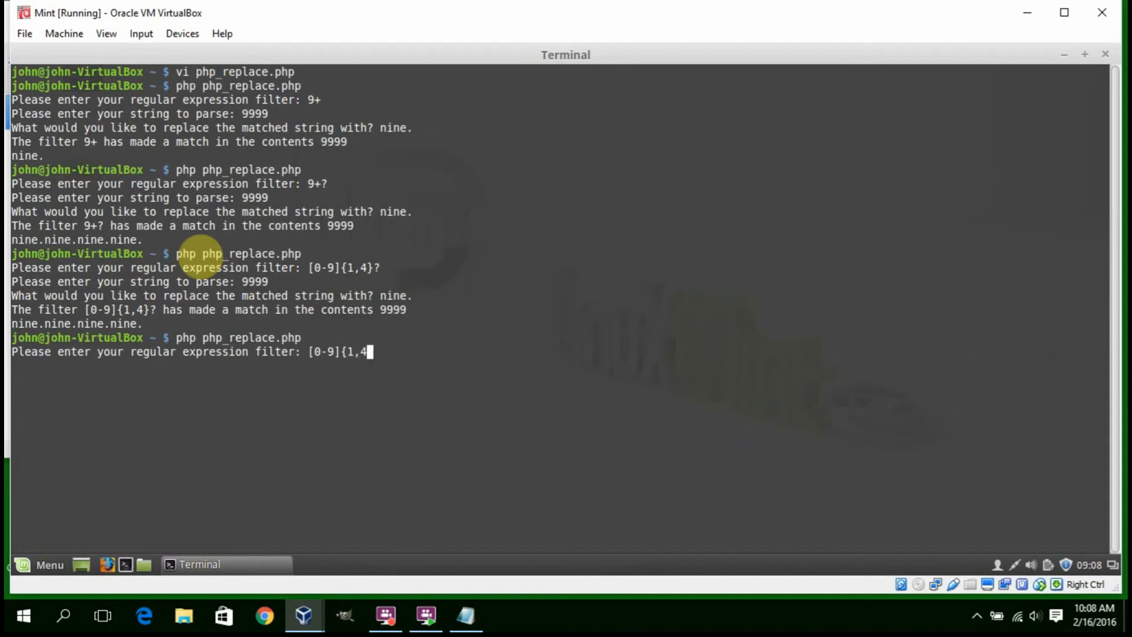
text(})
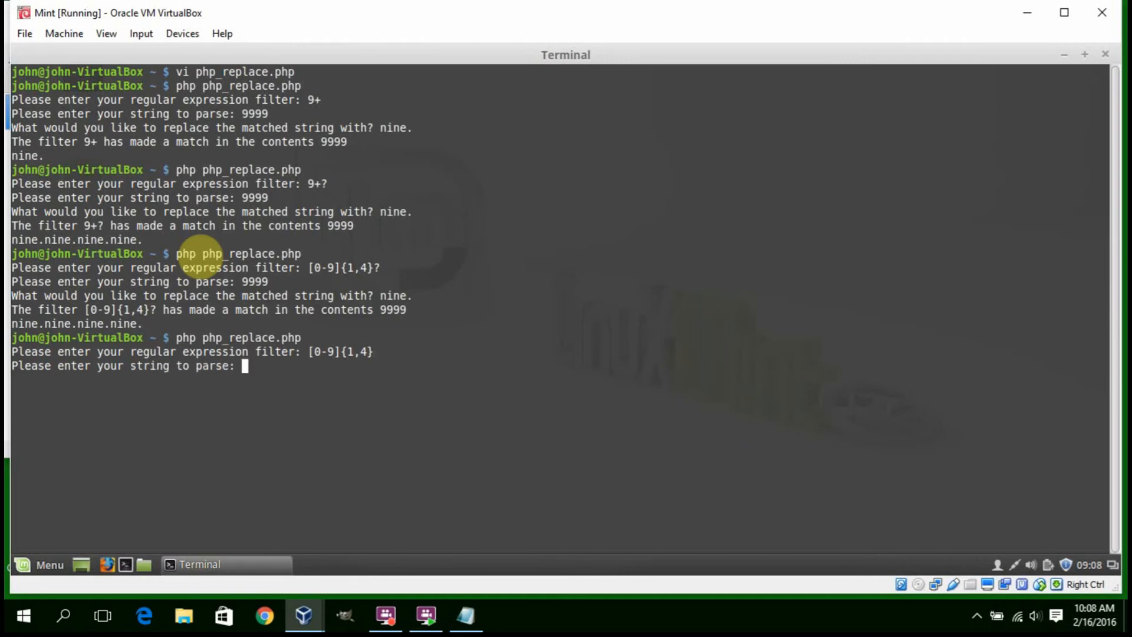
text(9999)
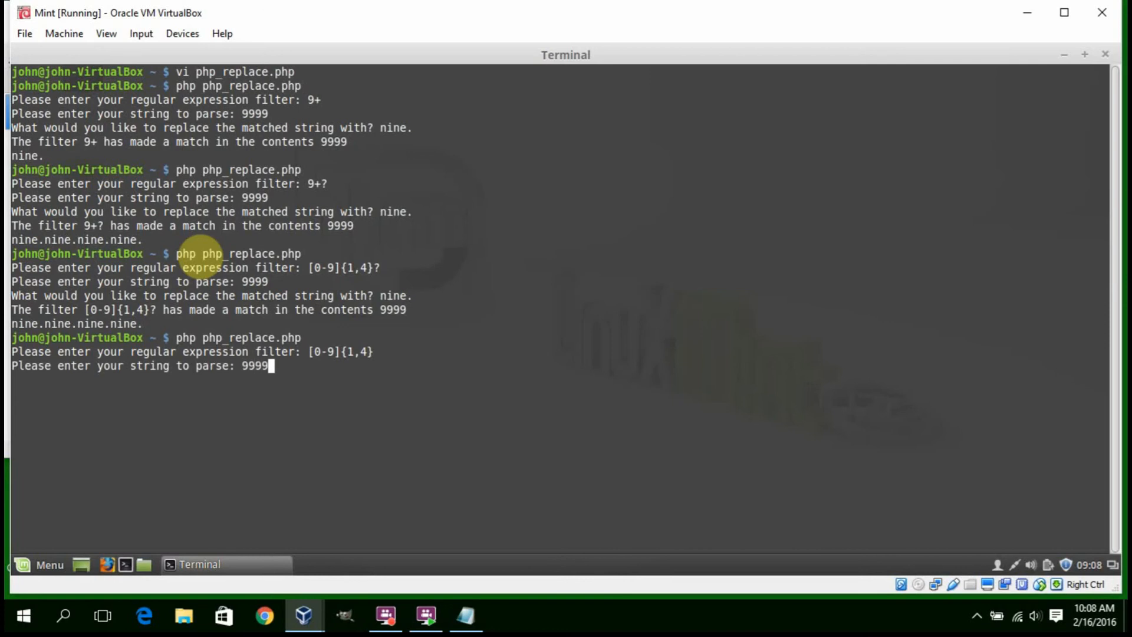